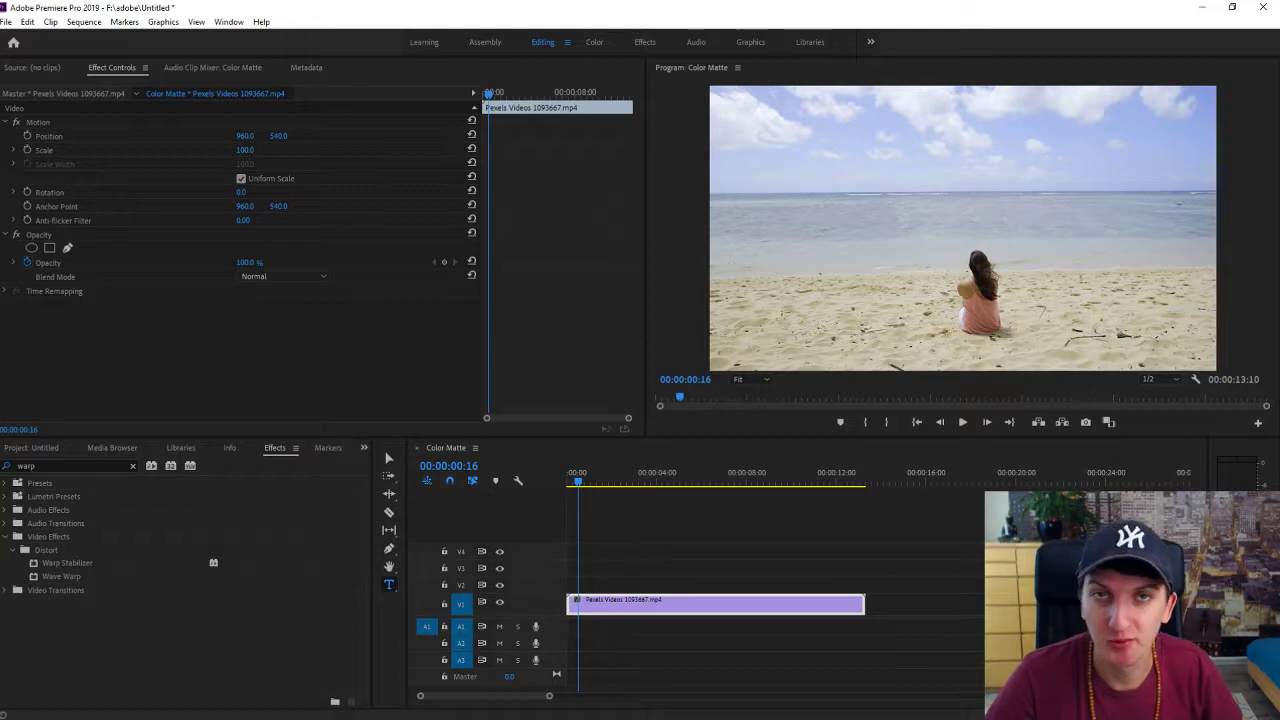
{"action": "mouse_move", "coordinate": [898, 261]}
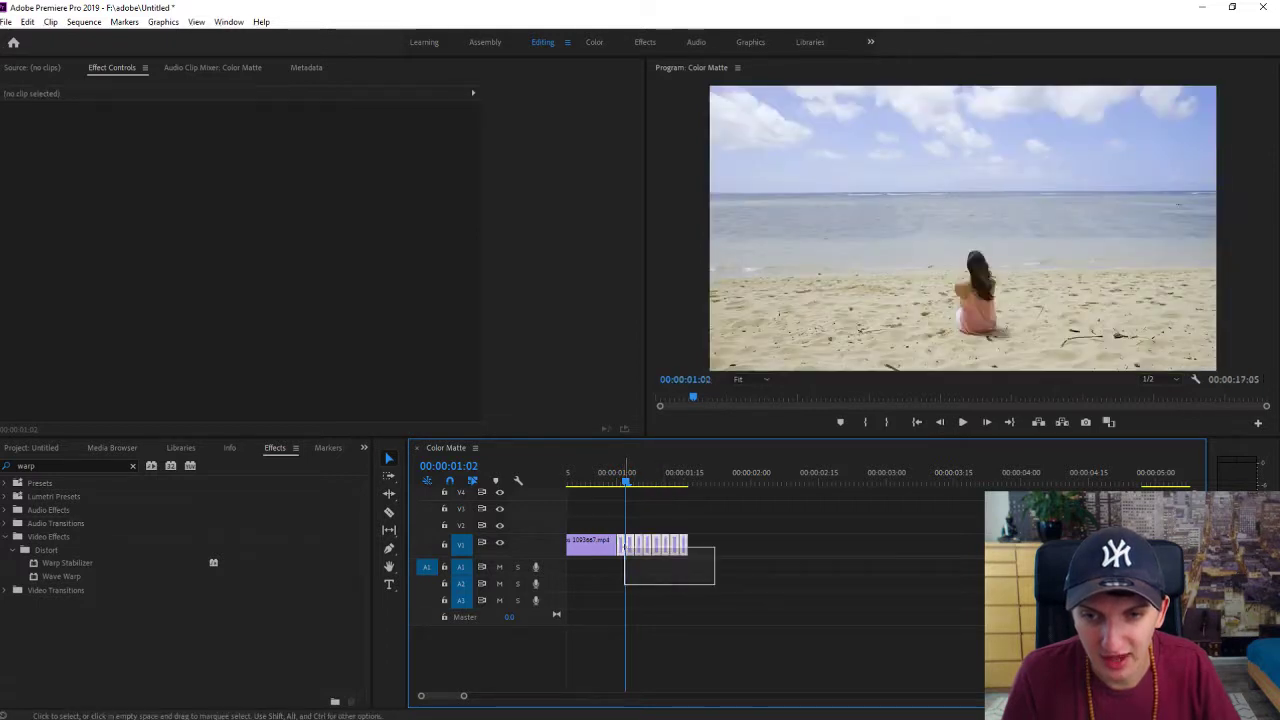
Marquee-select the whole run of tiny repeated stutter slices on V1
{"action": "left_click_drag", "start_coordinate": [668, 545], "coordinate": [730, 545]}
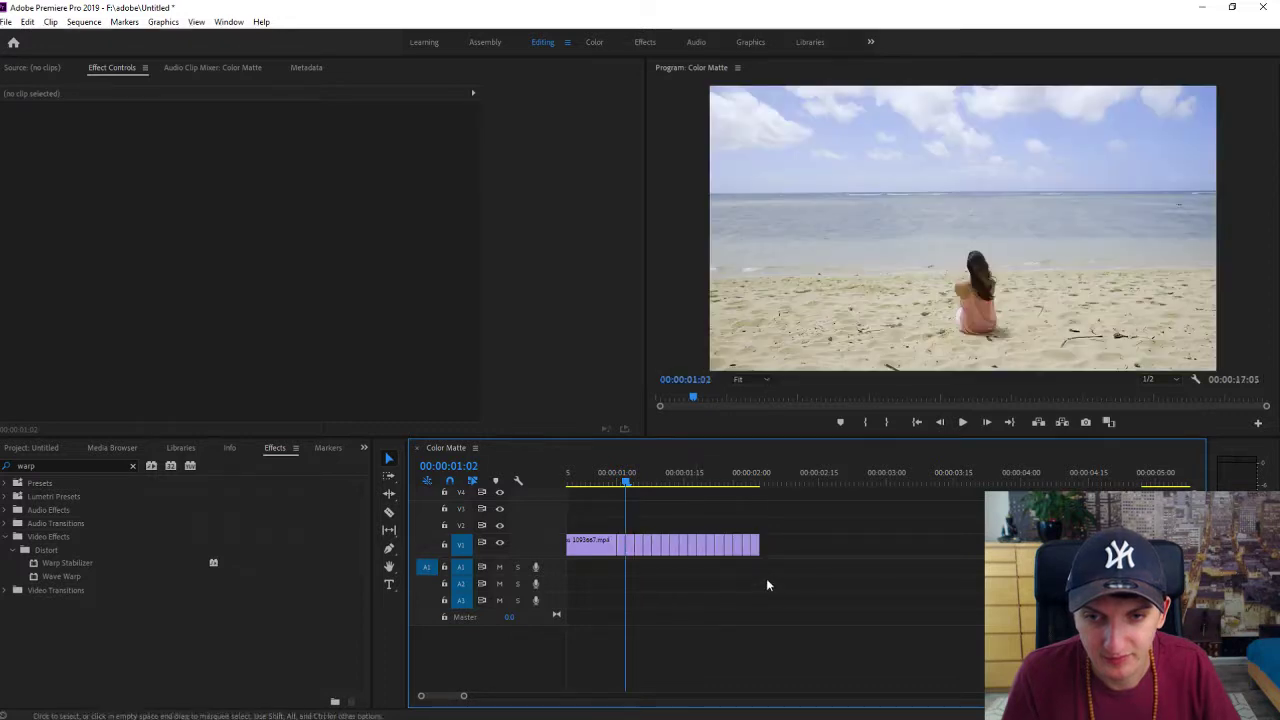
Alt-duplicate the stutter run after the originals, extending it to about 3.5 s, then deselect
{"action": "left_click", "coordinate": [630, 545]}
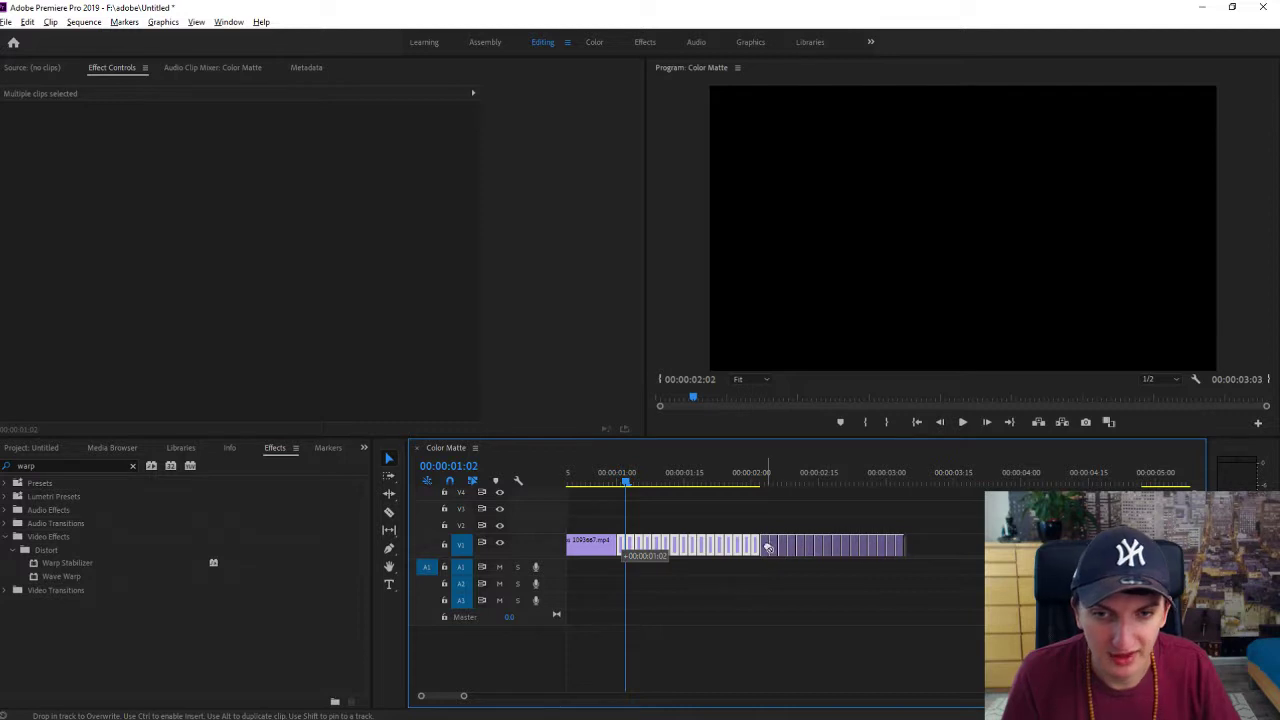
{"action": "left_click", "coordinate": [655, 600]}
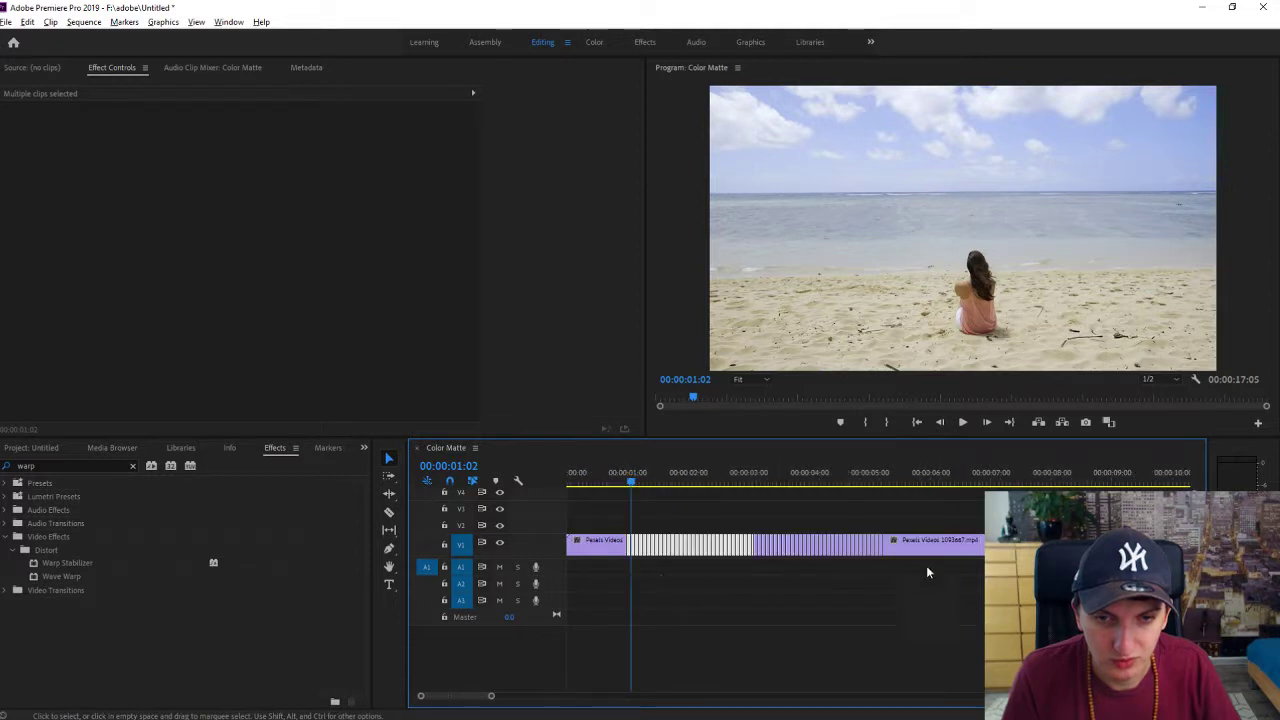
{"action": "left_click", "coordinate": [573, 487]}
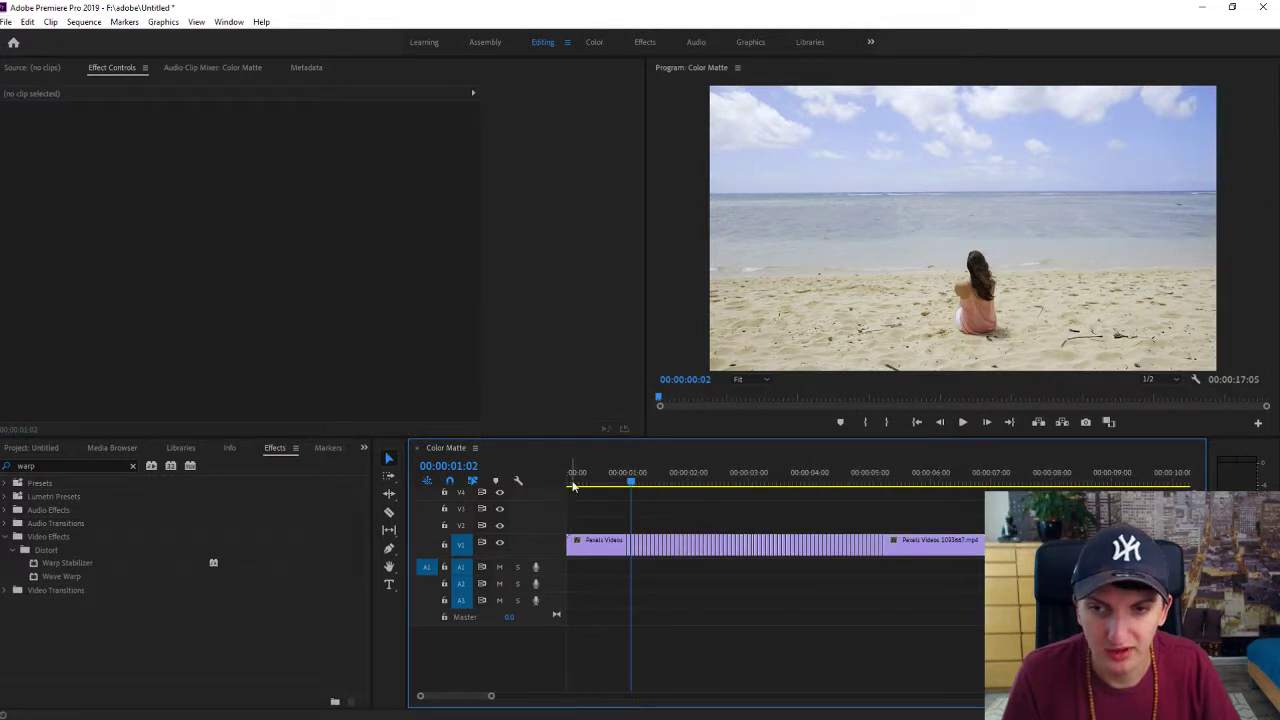